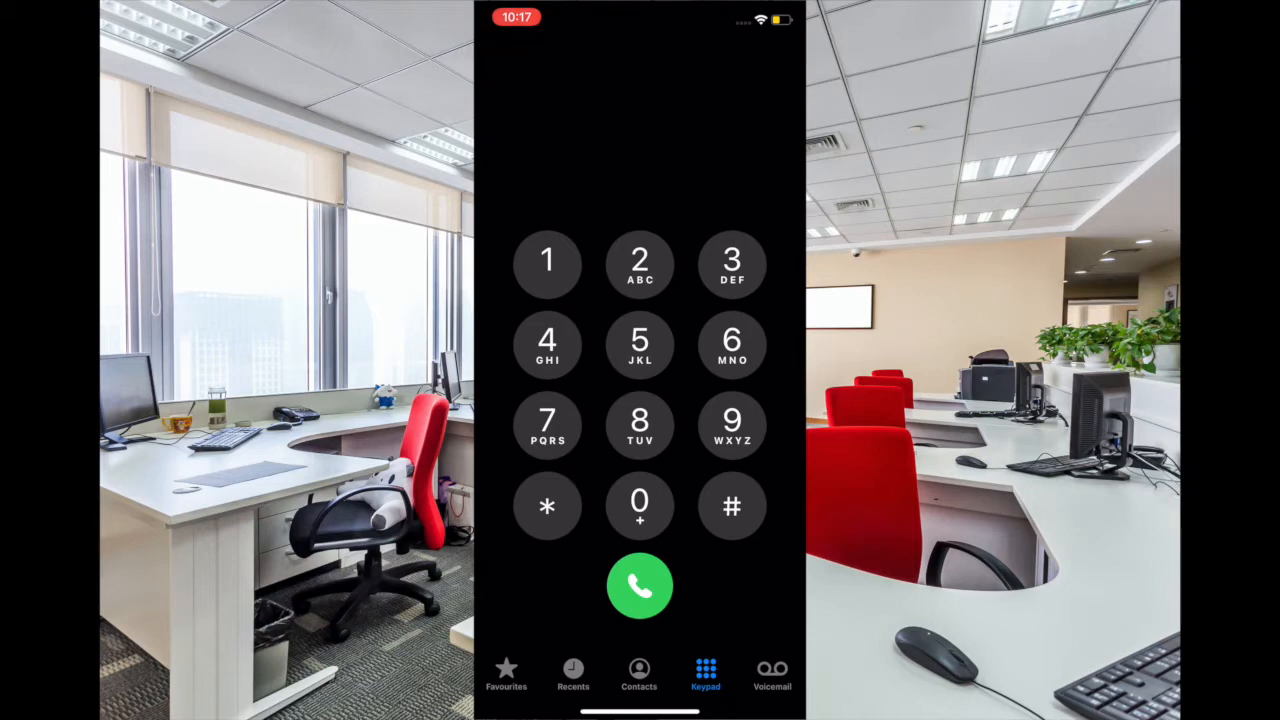
# Switch to the Phone app's Voicemail tab, then go Home to the Utilities folder
pyautogui.click(771, 675)
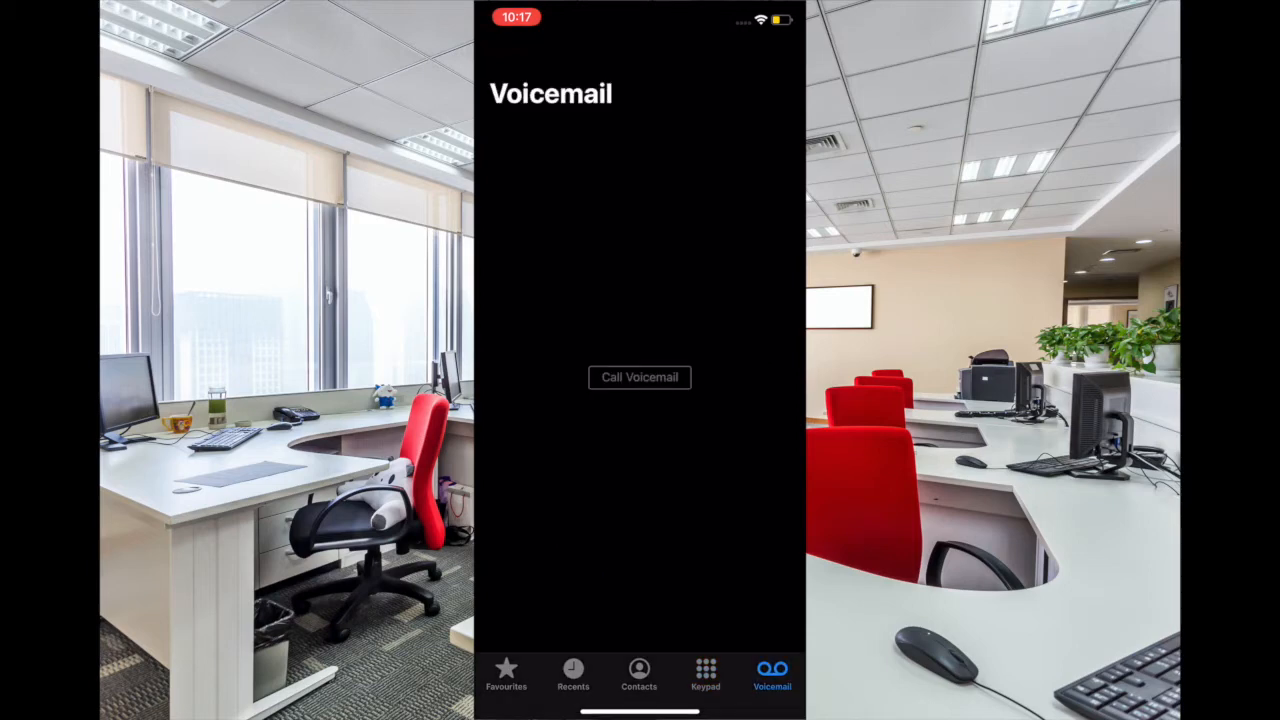
pyautogui.click(705, 675)
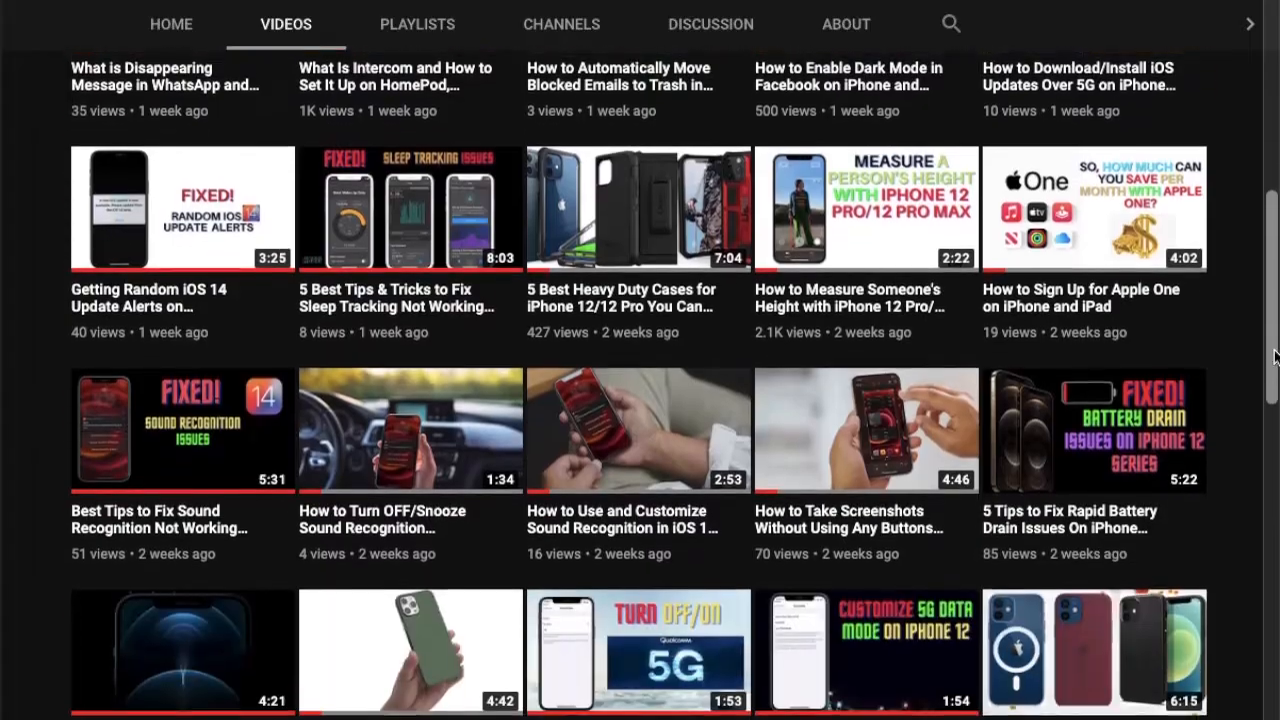
pyautogui.scroll(-3)
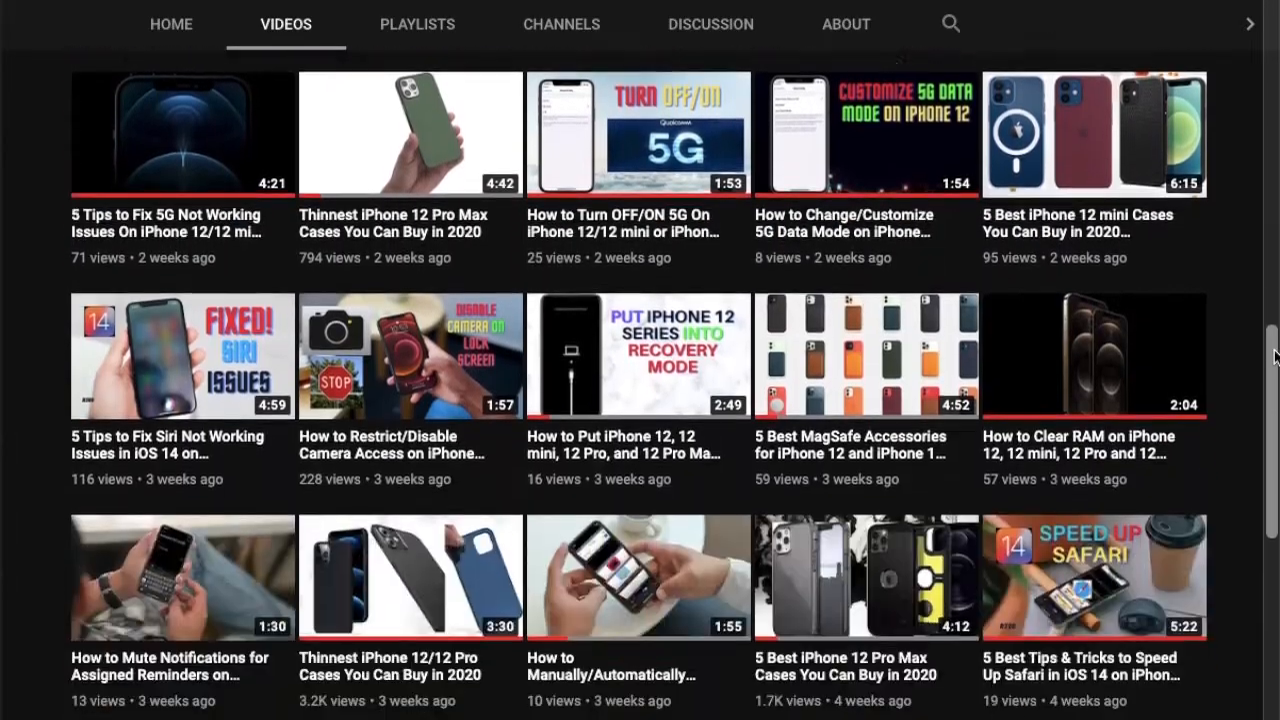
pyautogui.scroll(-3)
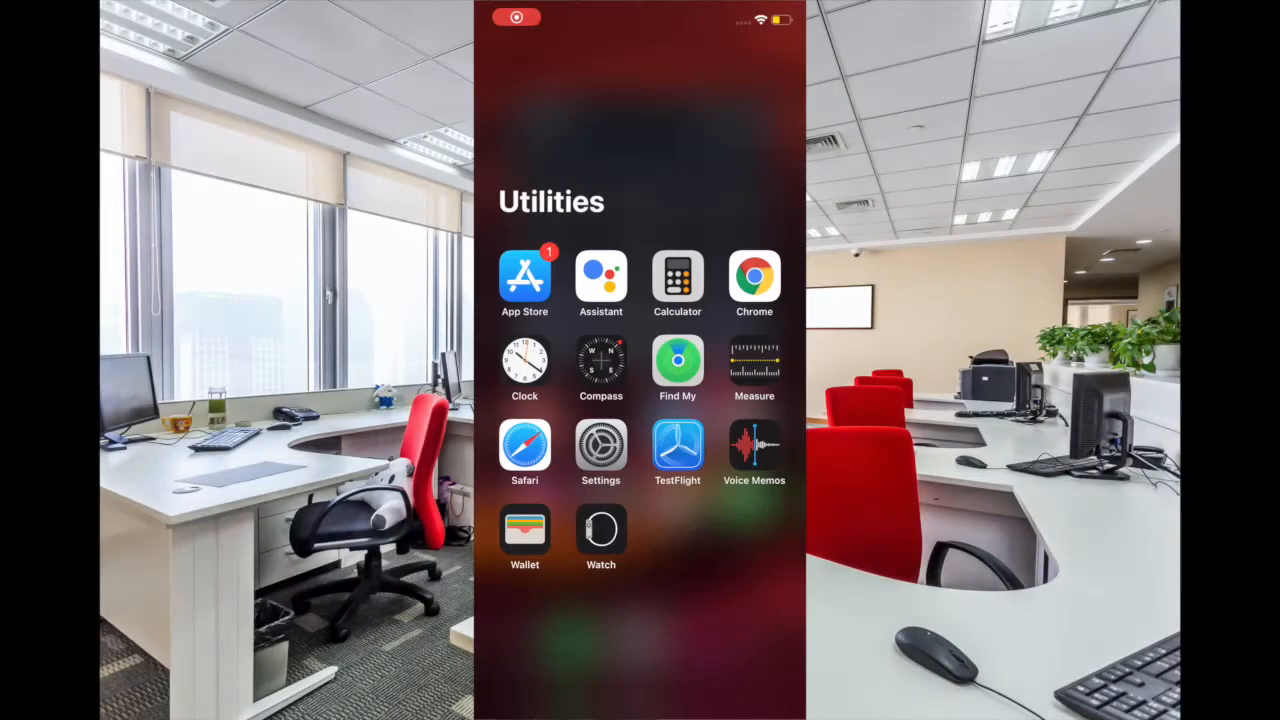
# Launch Settings from the Utilities folder and scroll down to the Phone page
pyautogui.click(601, 448)
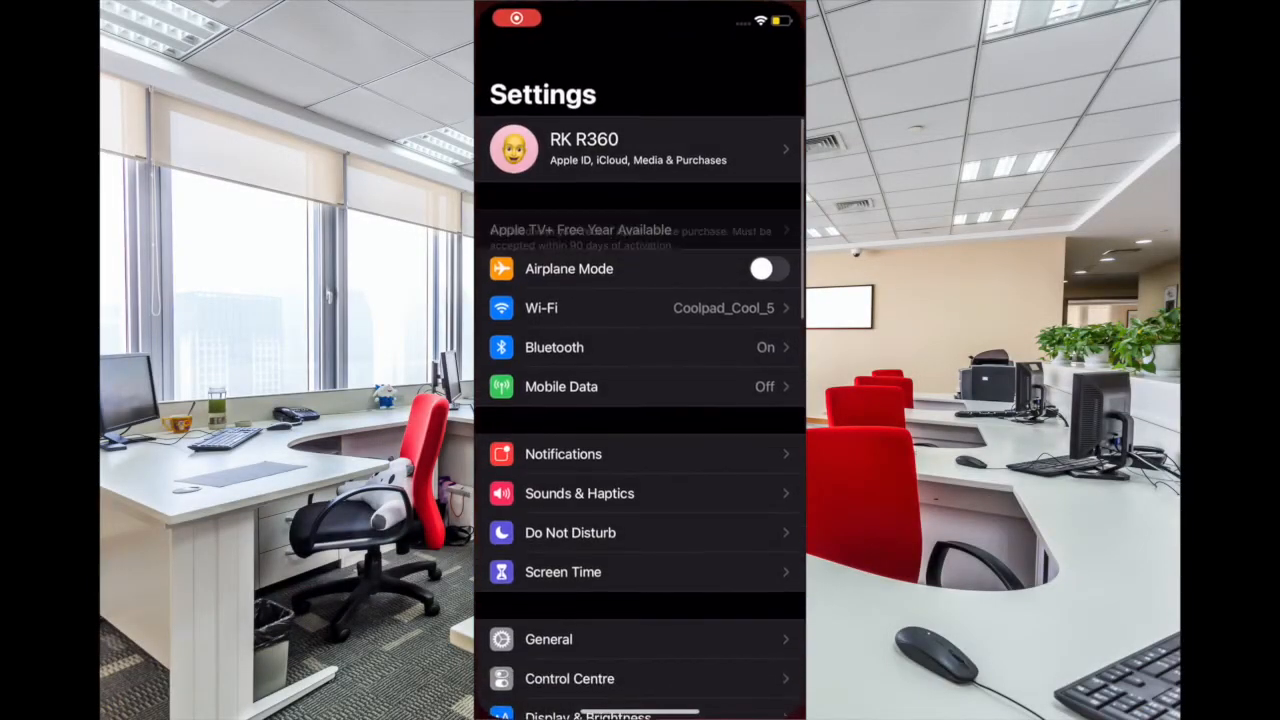
pyautogui.scroll(-3)
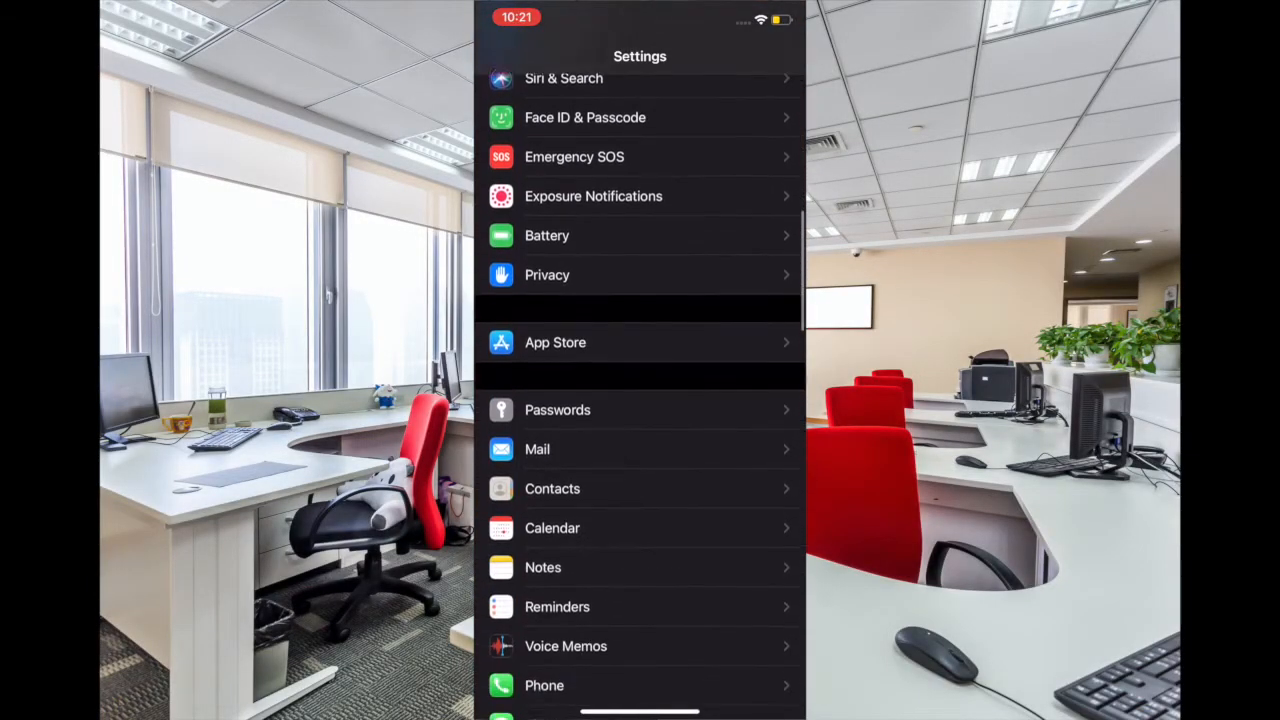
pyautogui.scroll(-3)
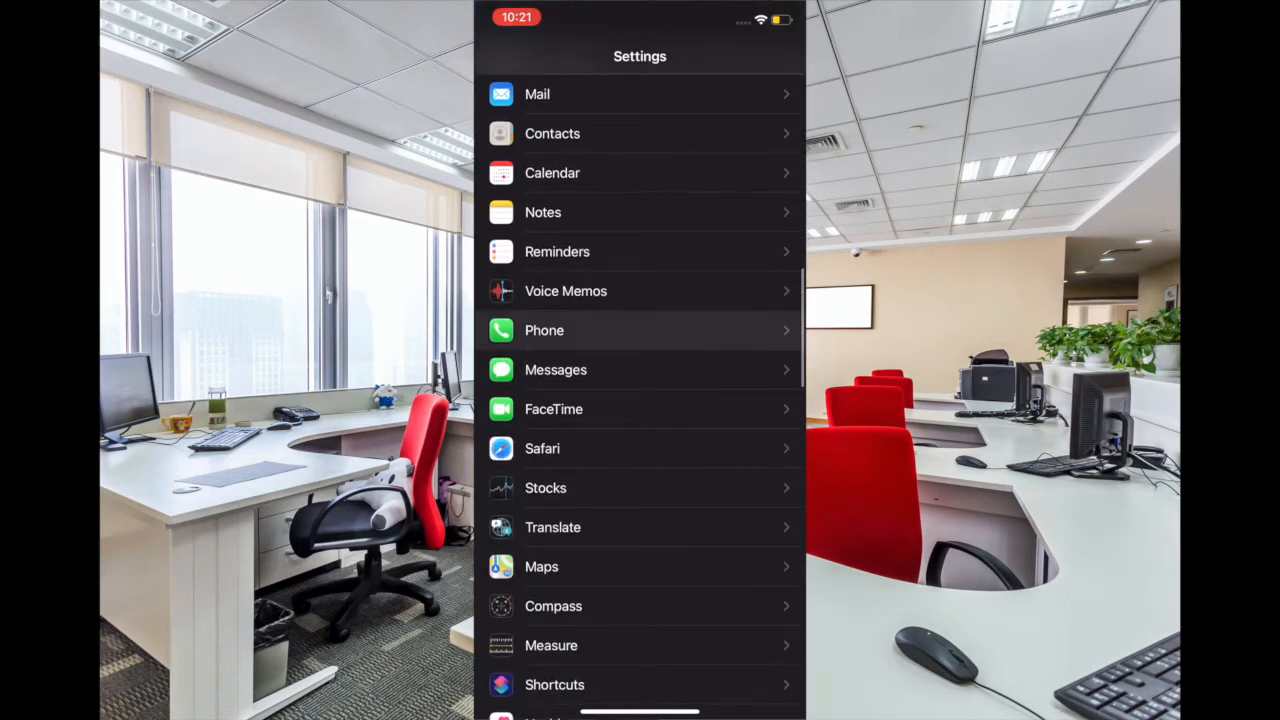
pyautogui.click(640, 330)
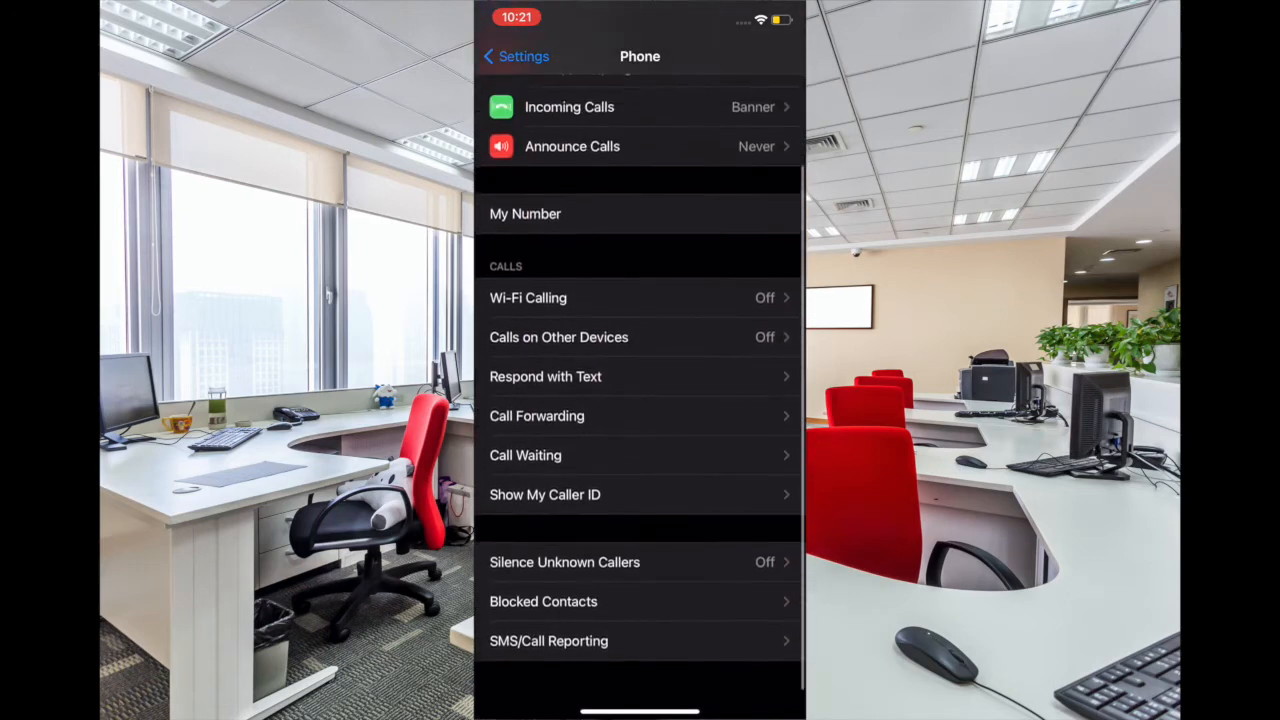
# Switch on Silence Unknown Callers, then return to the main Settings list
pyautogui.click(564, 561)
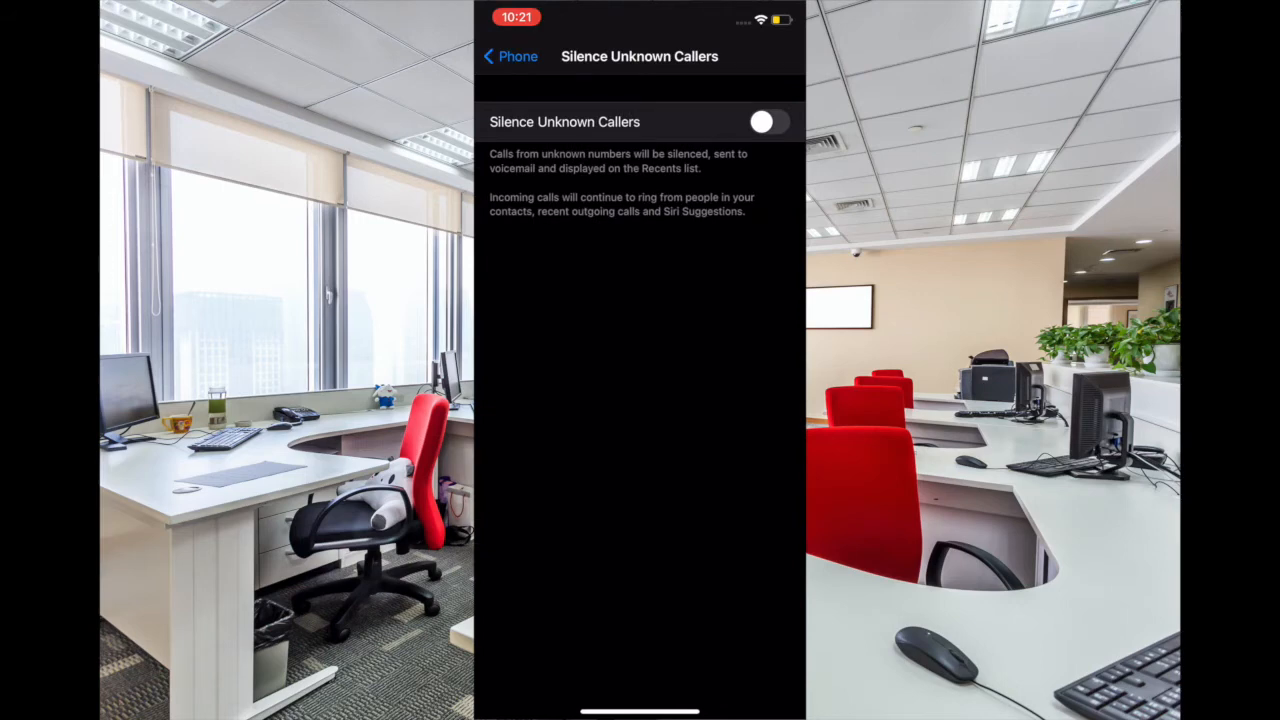
pyautogui.click(768, 121)
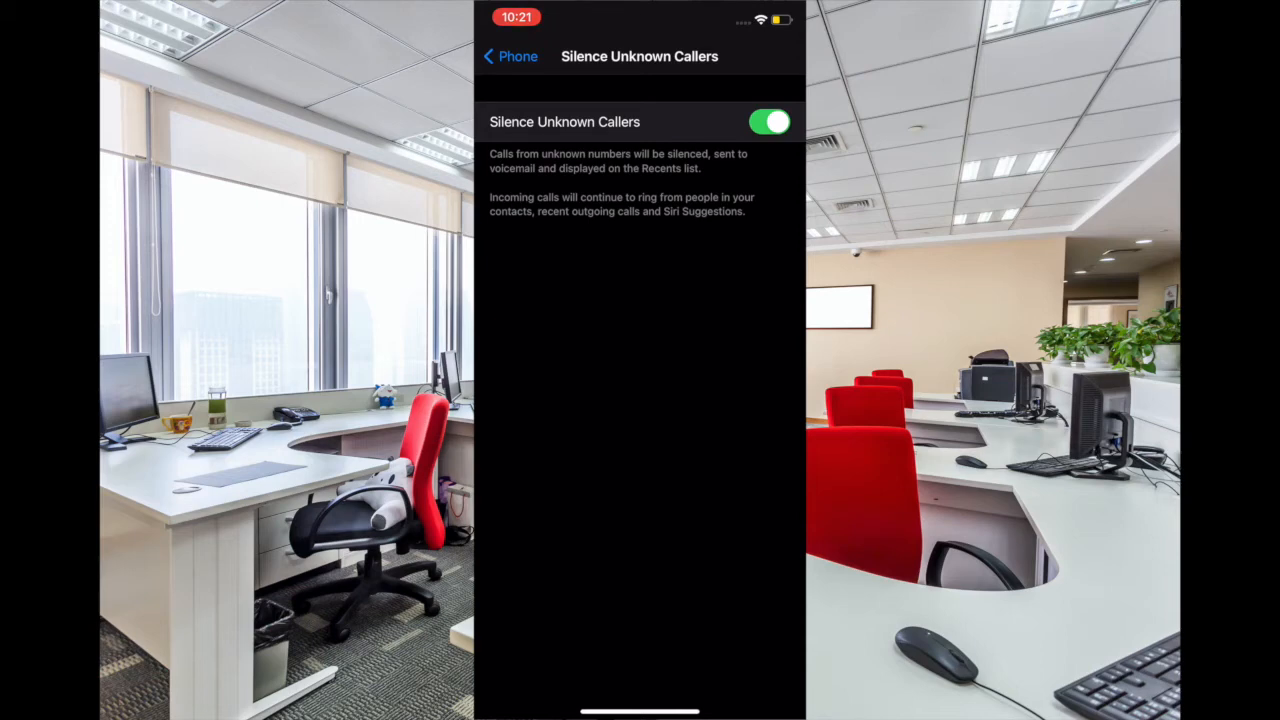
pyautogui.click(510, 56)
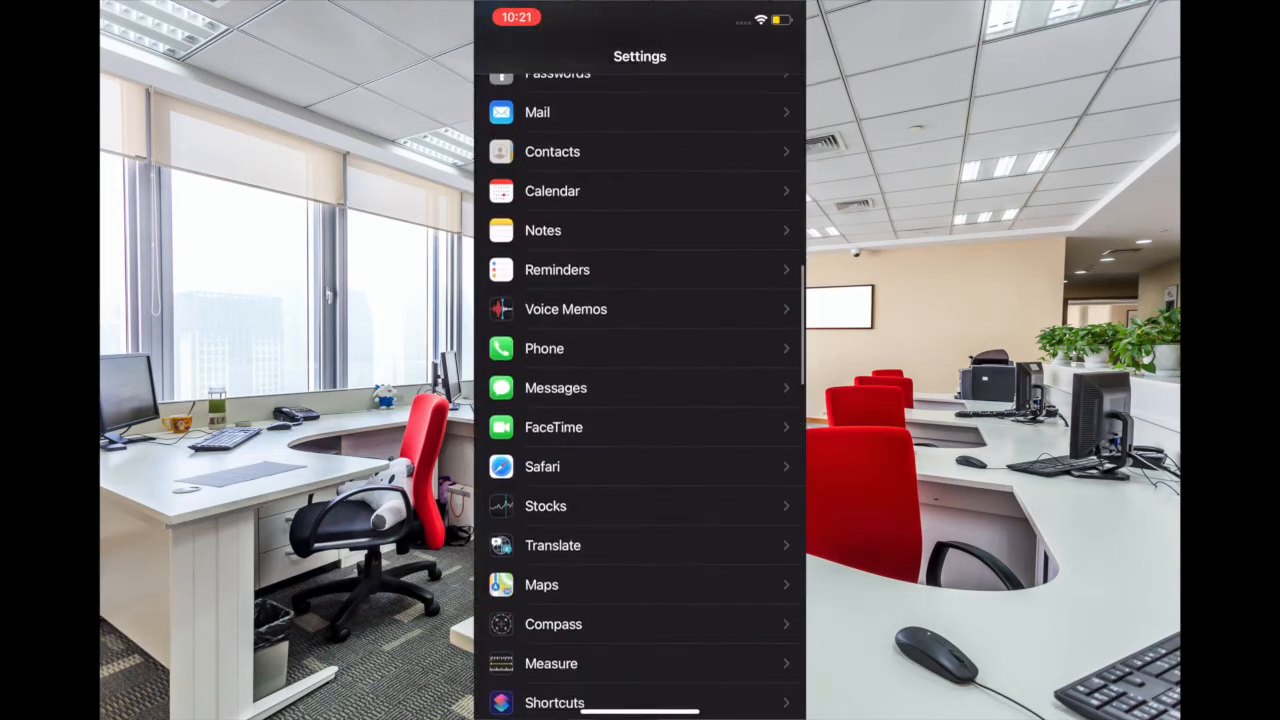
# Reopen Phone > Silence Unknown Callers and confirm the toggle is on
pyautogui.click(544, 348)
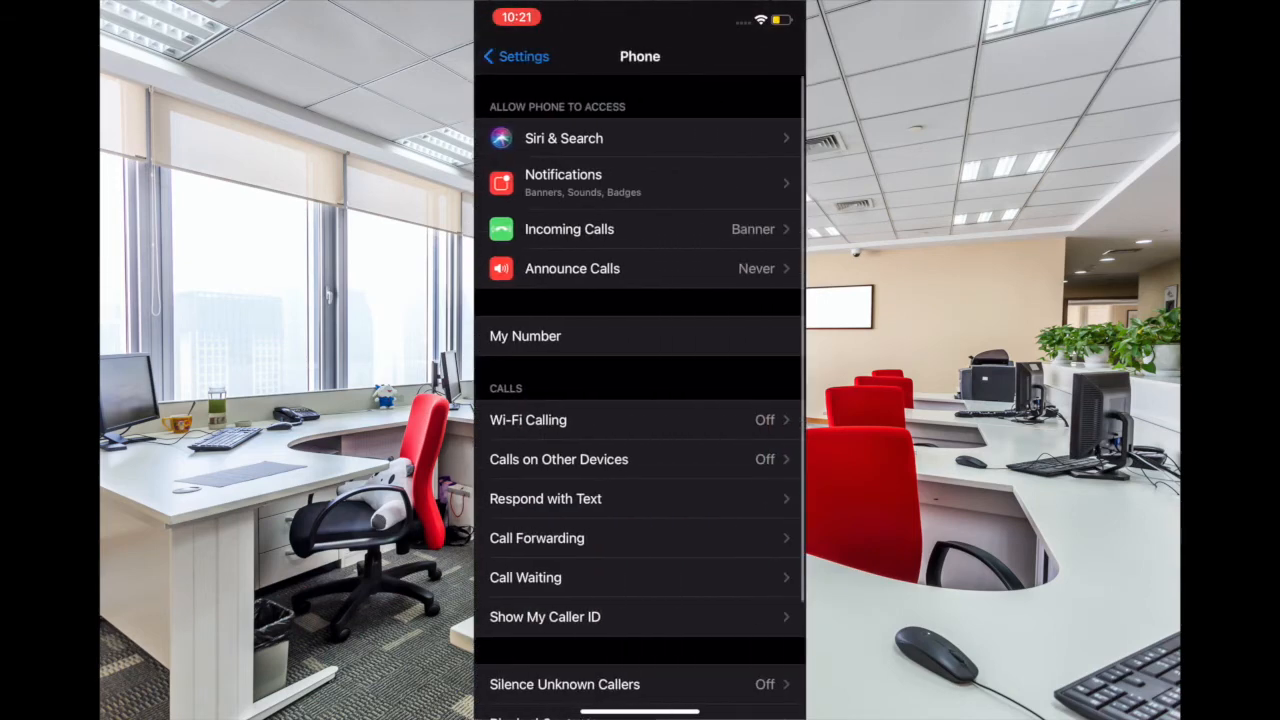
pyautogui.click(564, 684)
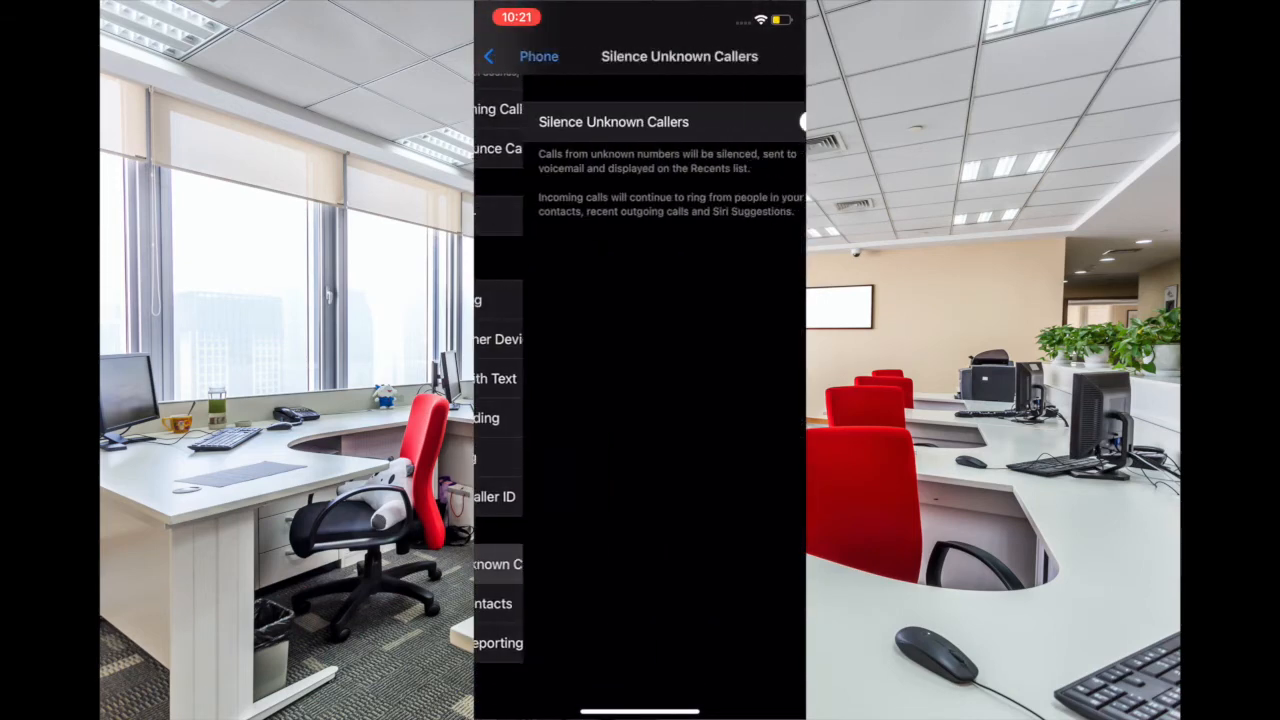
pyautogui.click(769, 121)
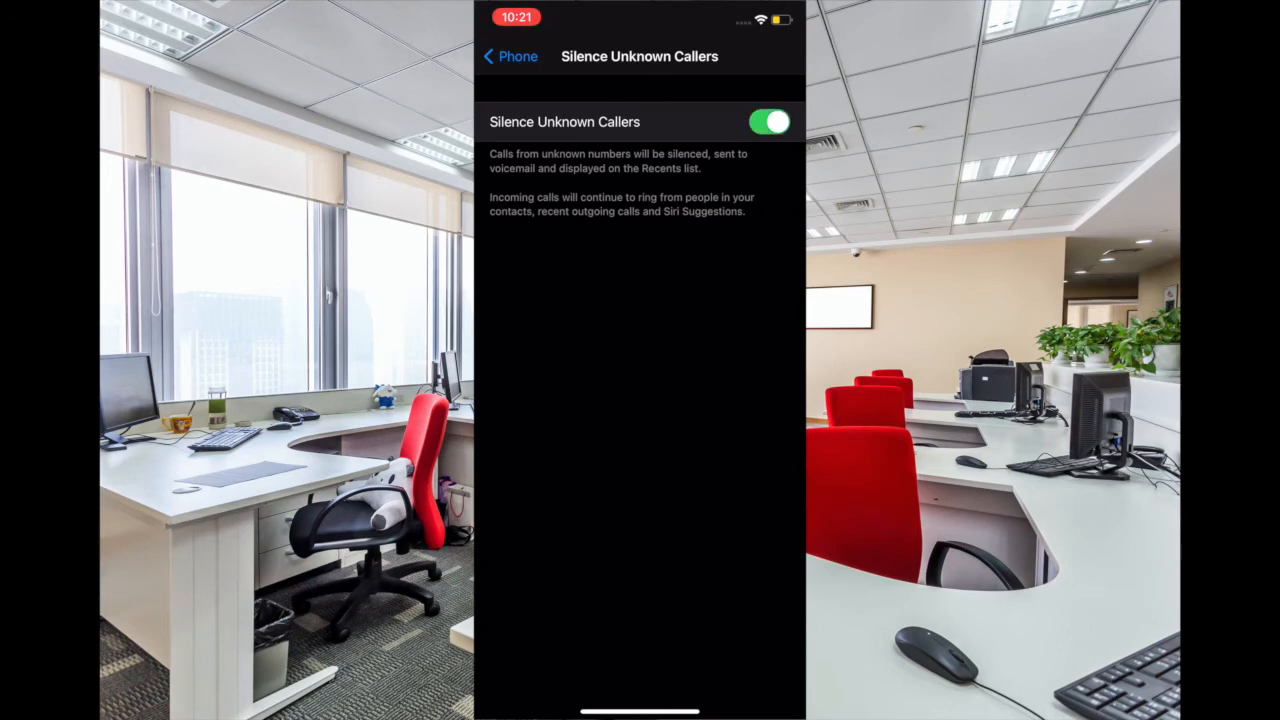